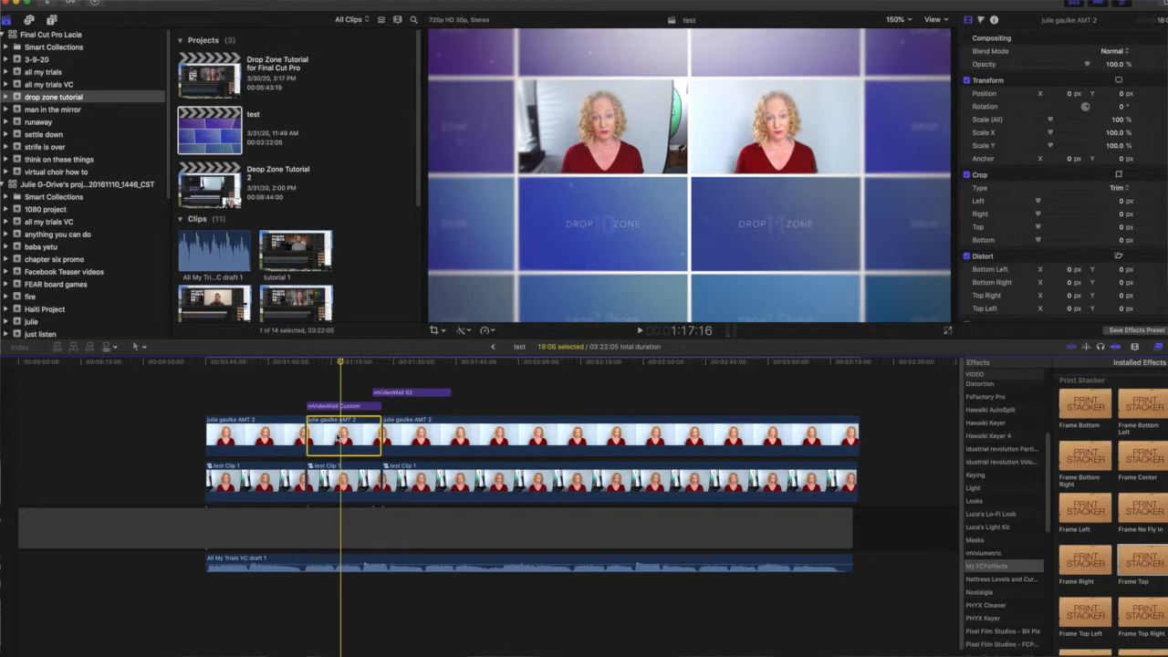
Step: Turn the upper singer clip into a compound clip with its default name, then select the lower clip
{"action": "right_click", "coordinate": [345, 436]}
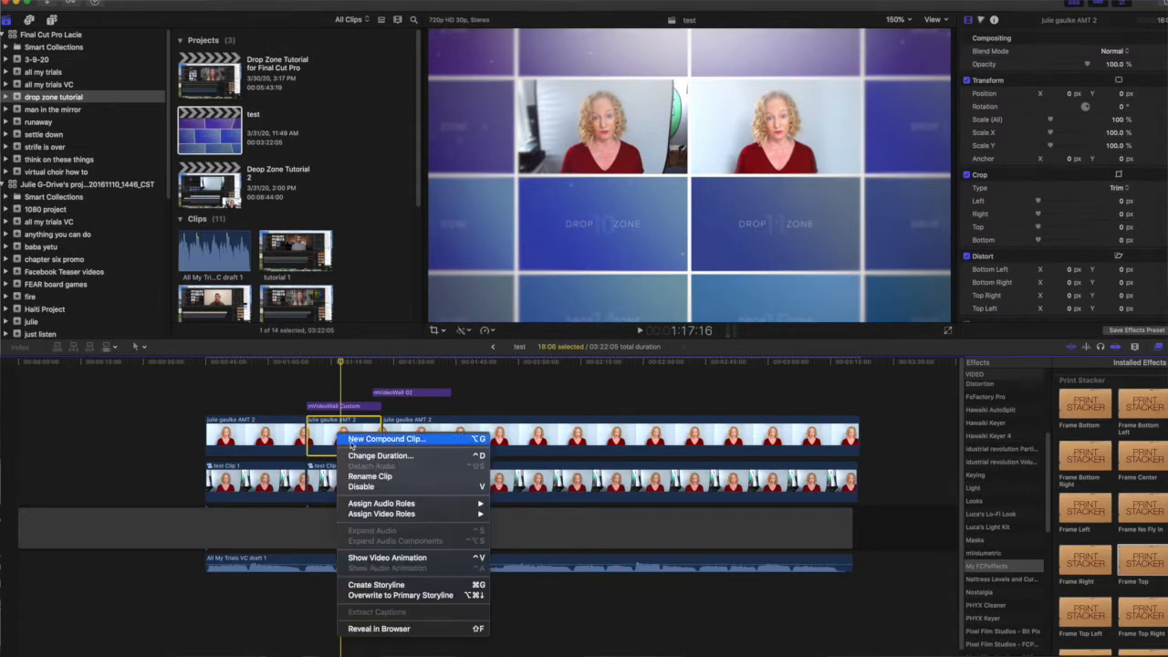
{"action": "left_click", "coordinate": [387, 438]}
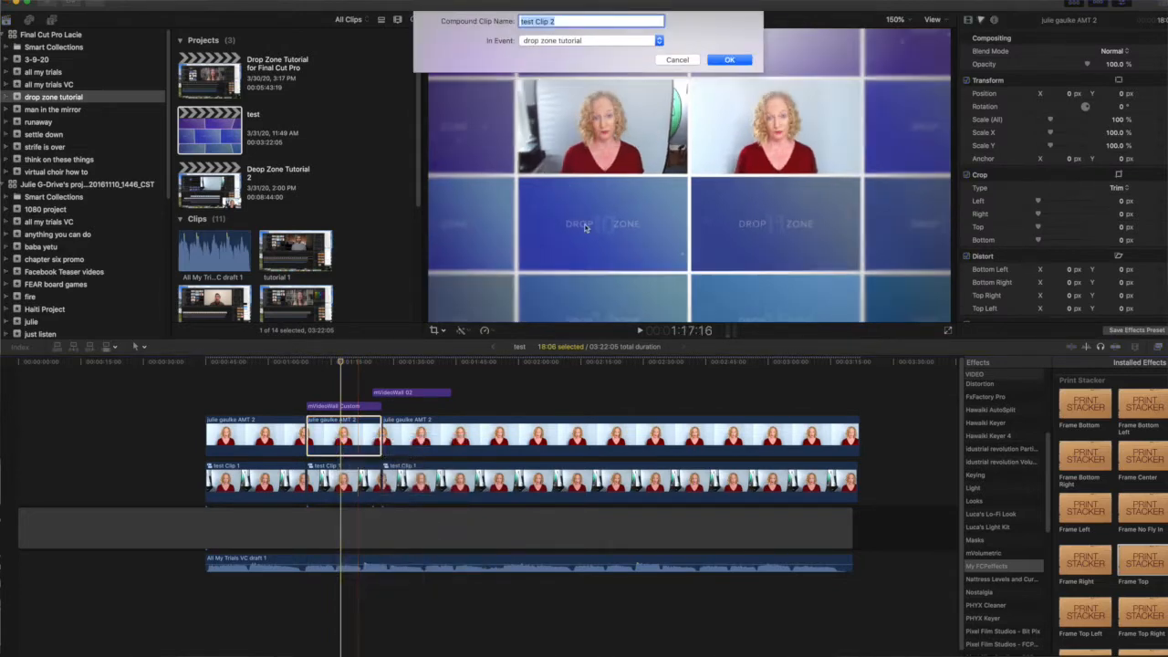
{"action": "left_click", "coordinate": [730, 58]}
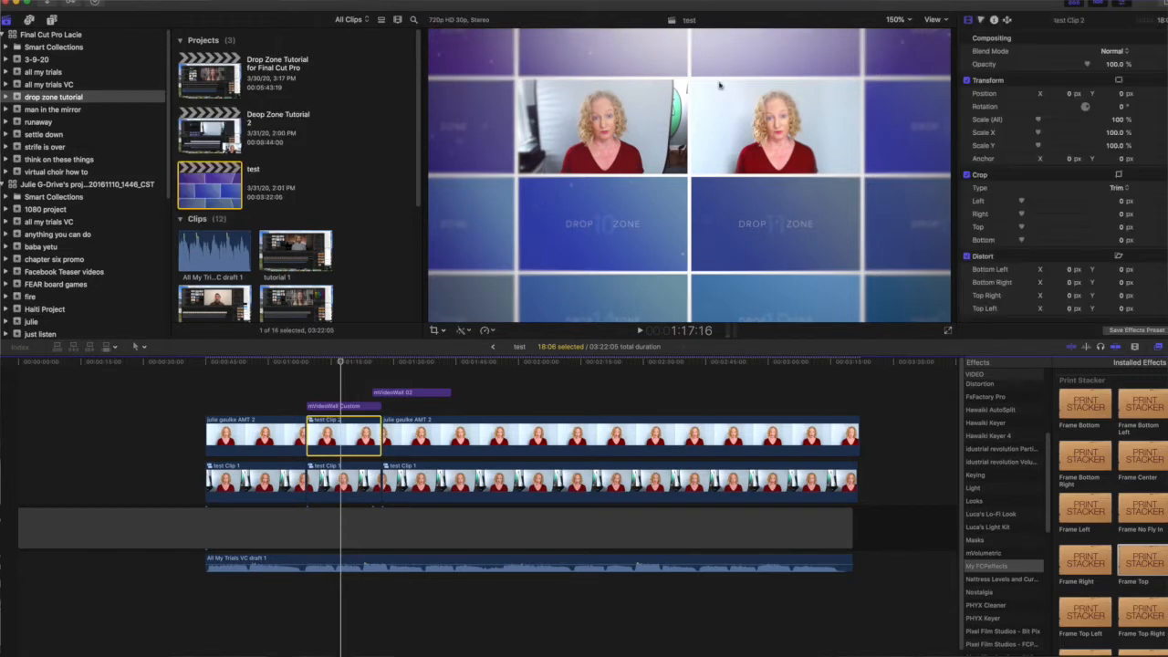
{"action": "left_click", "coordinate": [343, 484]}
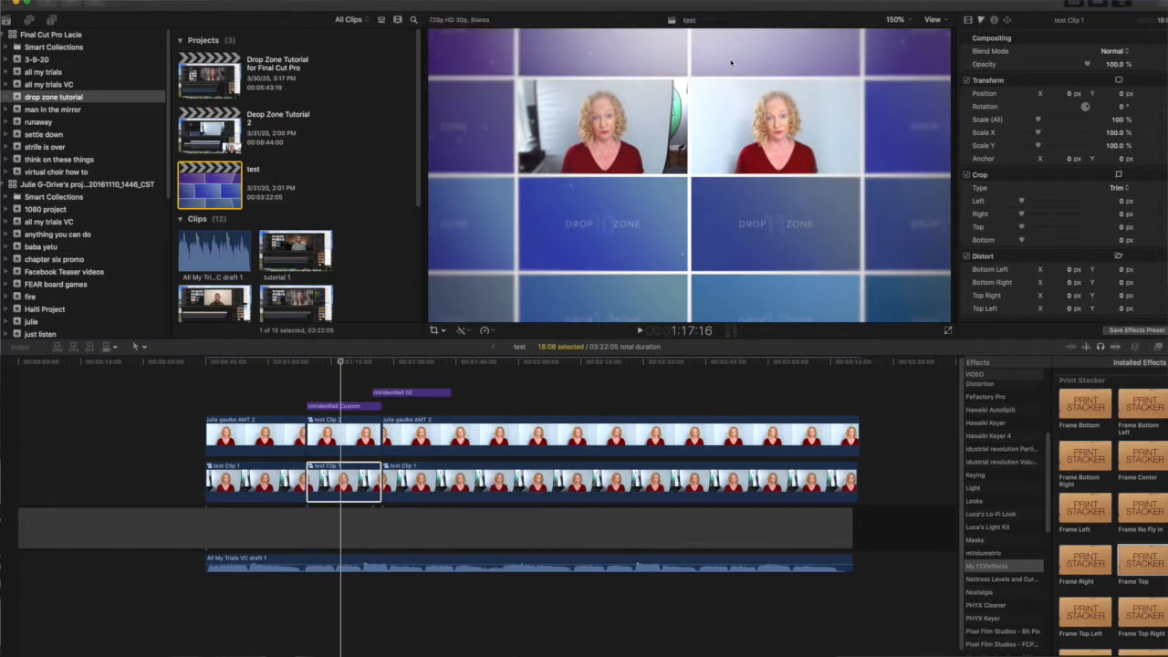
{"action": "left_click", "coordinate": [514, 484]}
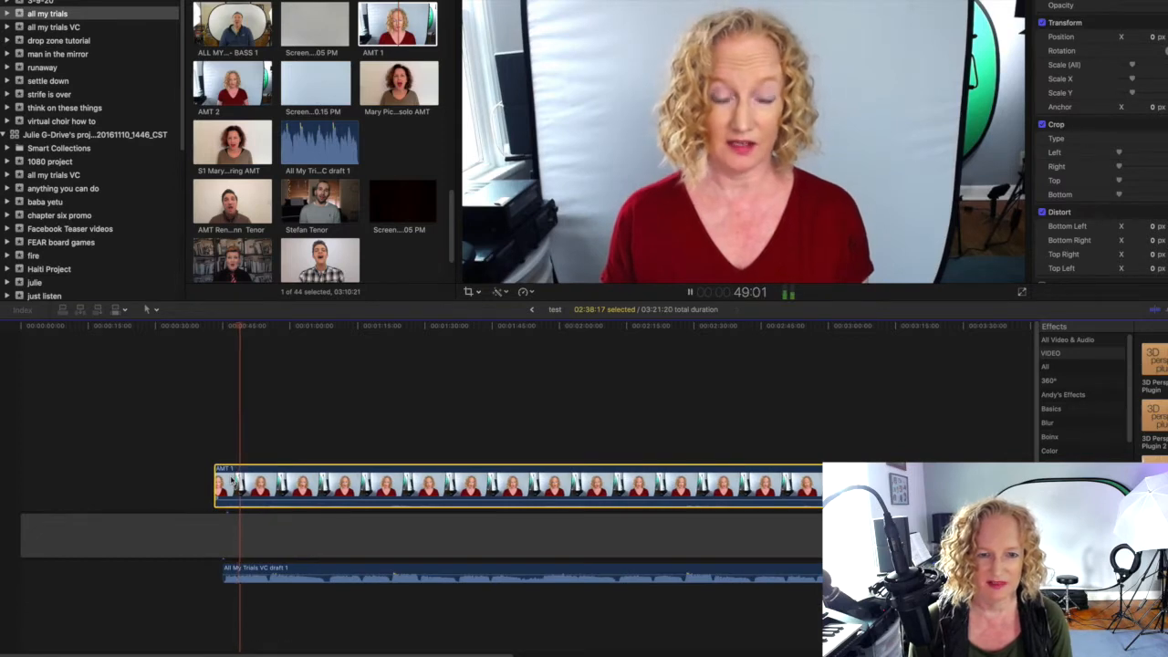
Step: Connect the AMT 2 take above AMT 1 from the event and detach its audio
{"action": "right_click", "coordinate": [256, 486]}
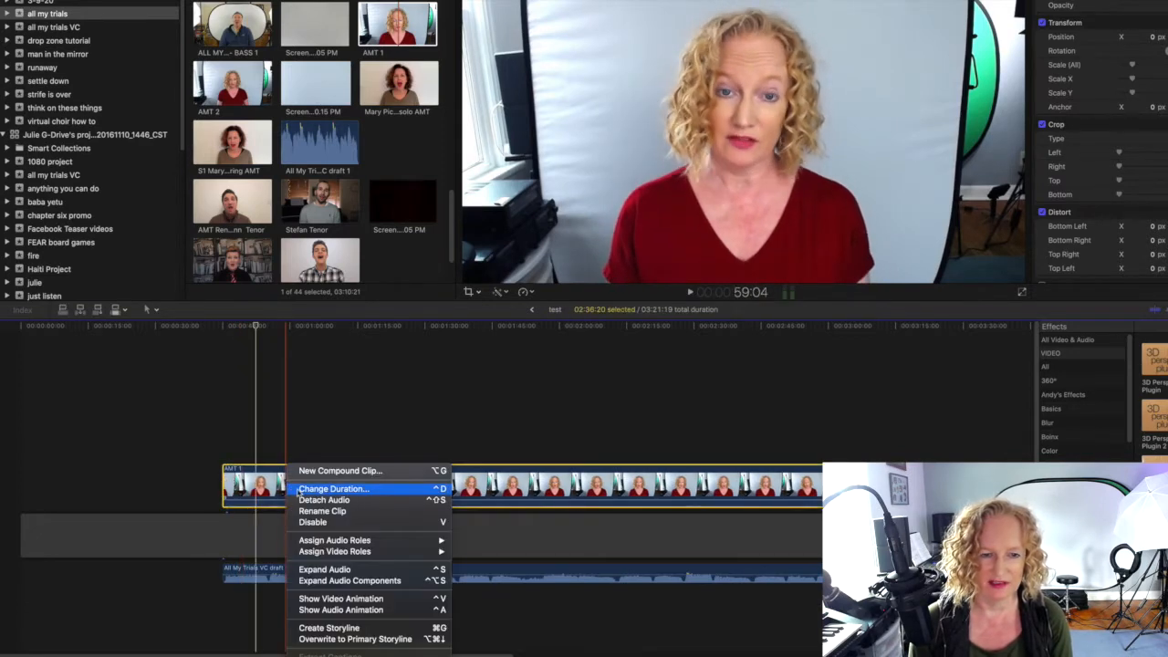
{"action": "left_click", "coordinate": [325, 500]}
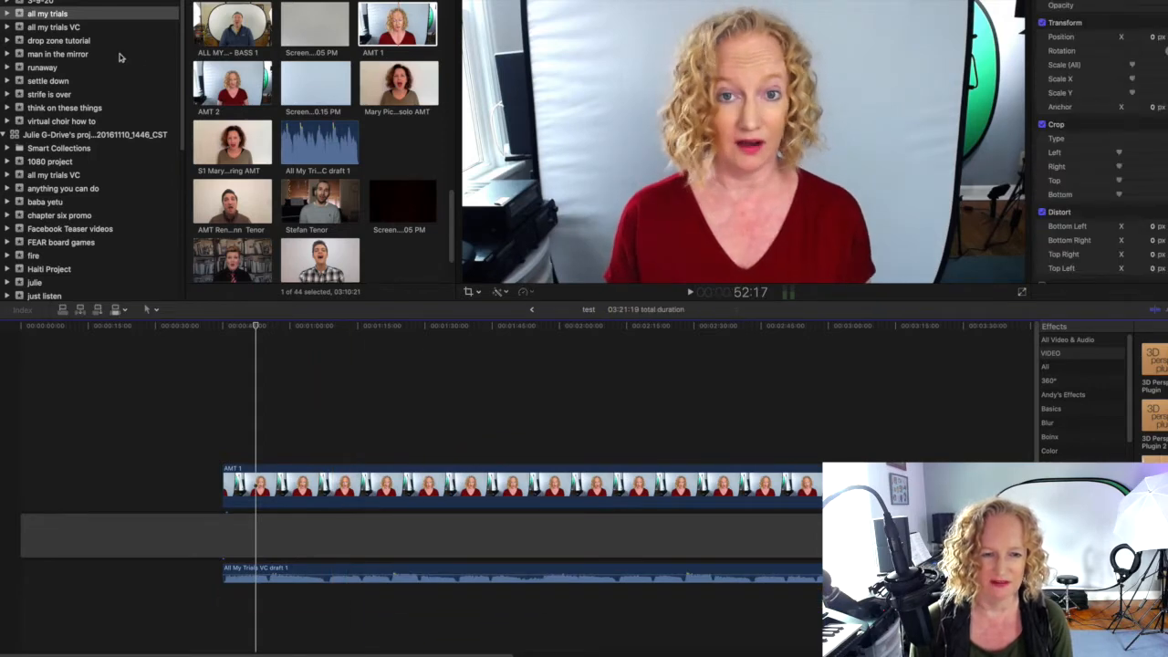
{"action": "left_click", "coordinate": [53, 28]}
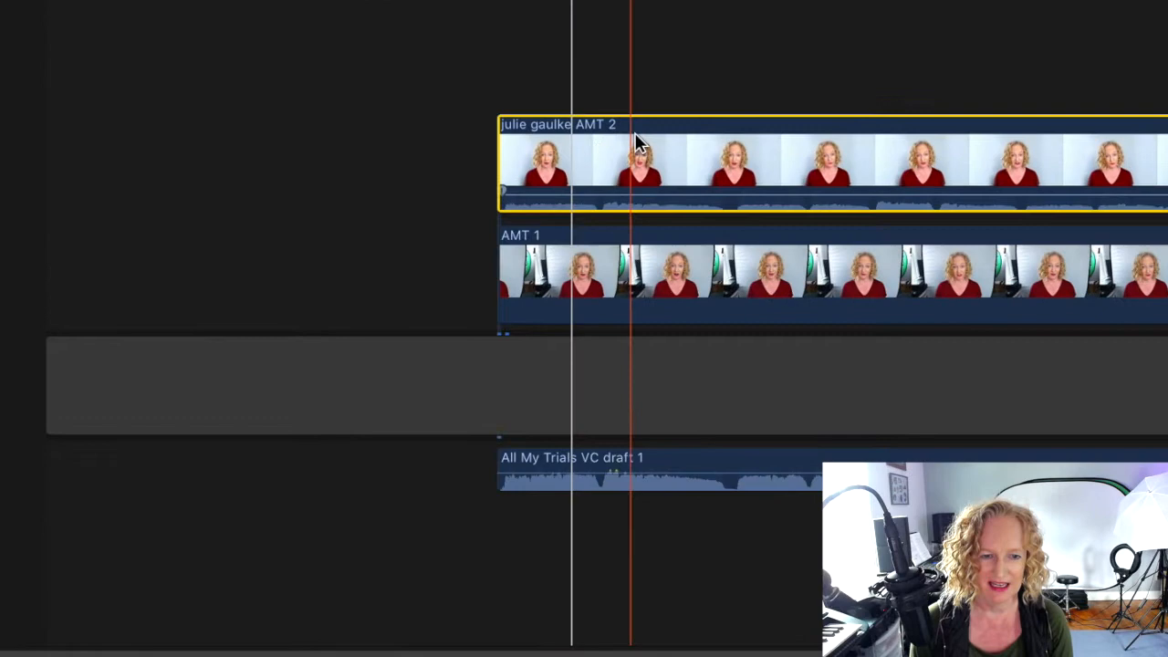
{"action": "right_click", "coordinate": [639, 143]}
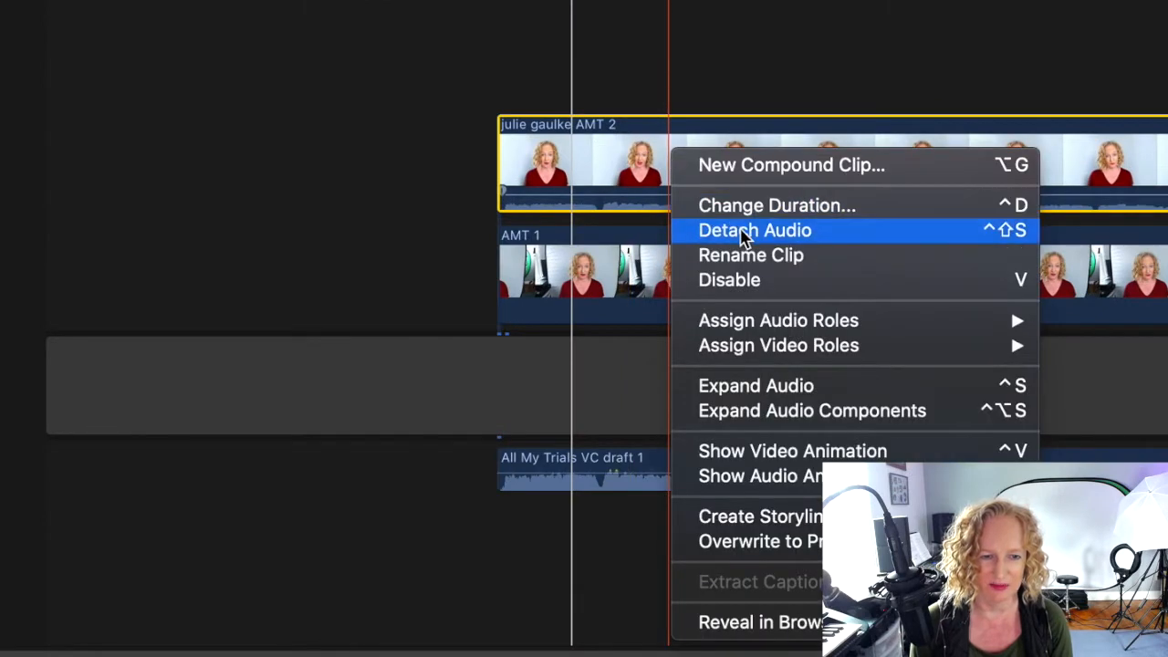
{"action": "left_click", "coordinate": [756, 230]}
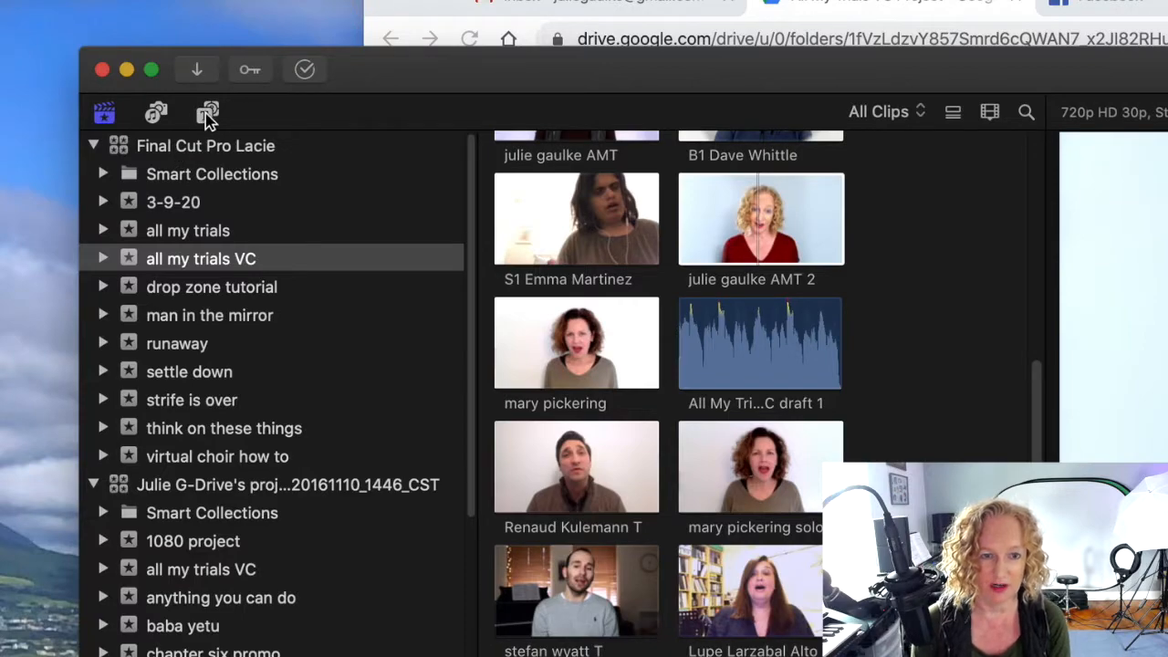
Step: Add the mVideoWall Custom title above the clips and pick AMT 2 for a drop zone
{"action": "left_click", "coordinate": [208, 113]}
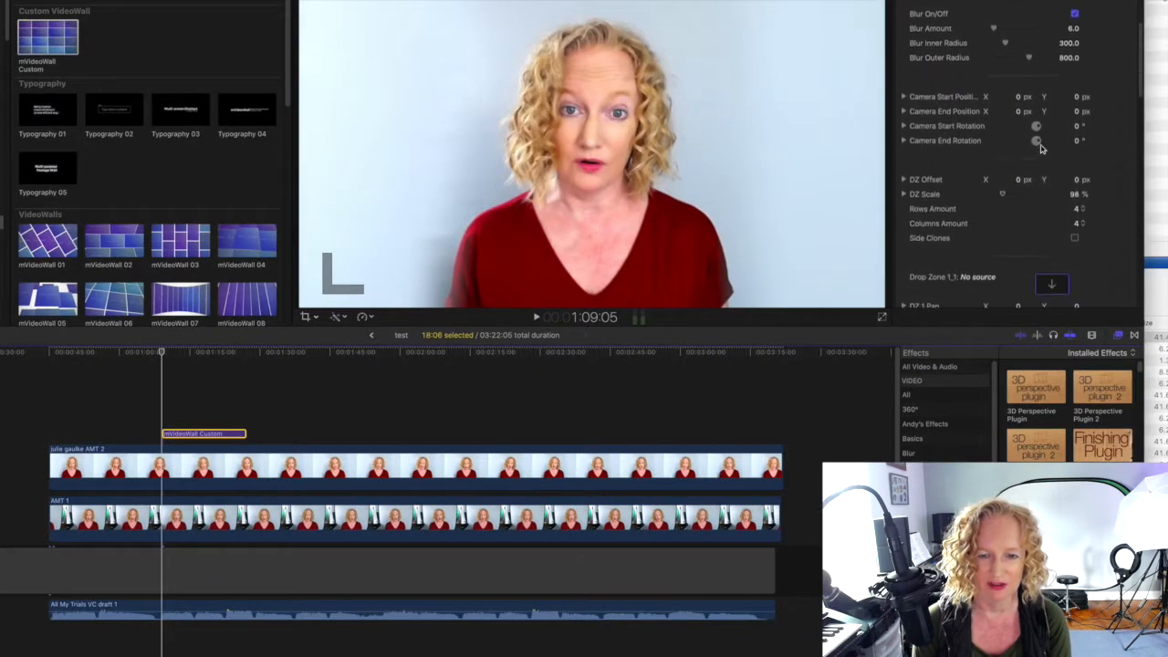
{"action": "scroll", "scroll_direction": "down", "scroll_amount": 3}
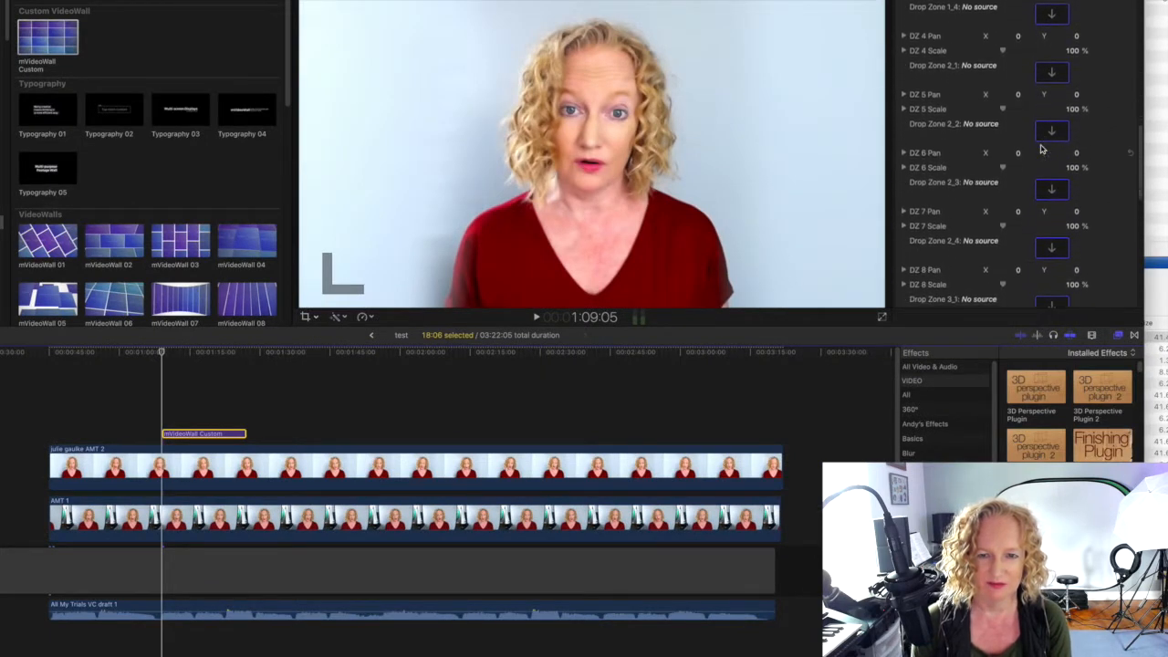
{"action": "scroll", "scroll_direction": "down", "scroll_amount": 3}
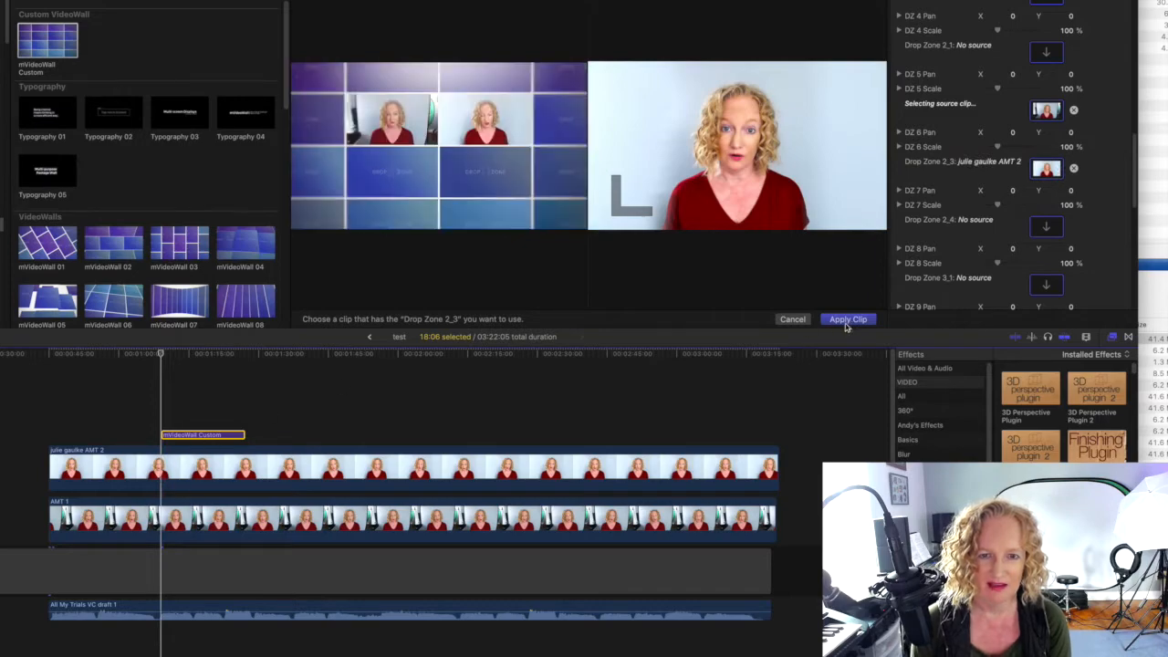
Step: Apply the drop-zone clip, then set Drop Zone 2,2 to use the AMT 1 clip
{"action": "left_click", "coordinate": [847, 318]}
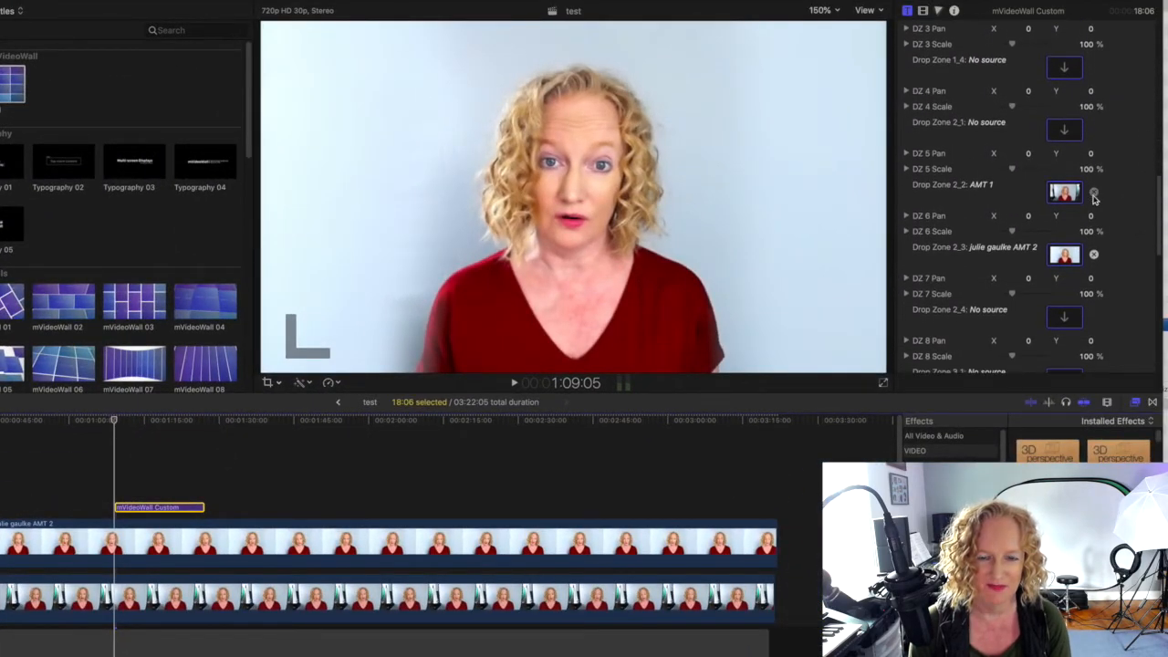
{"action": "left_click", "coordinate": [1066, 192]}
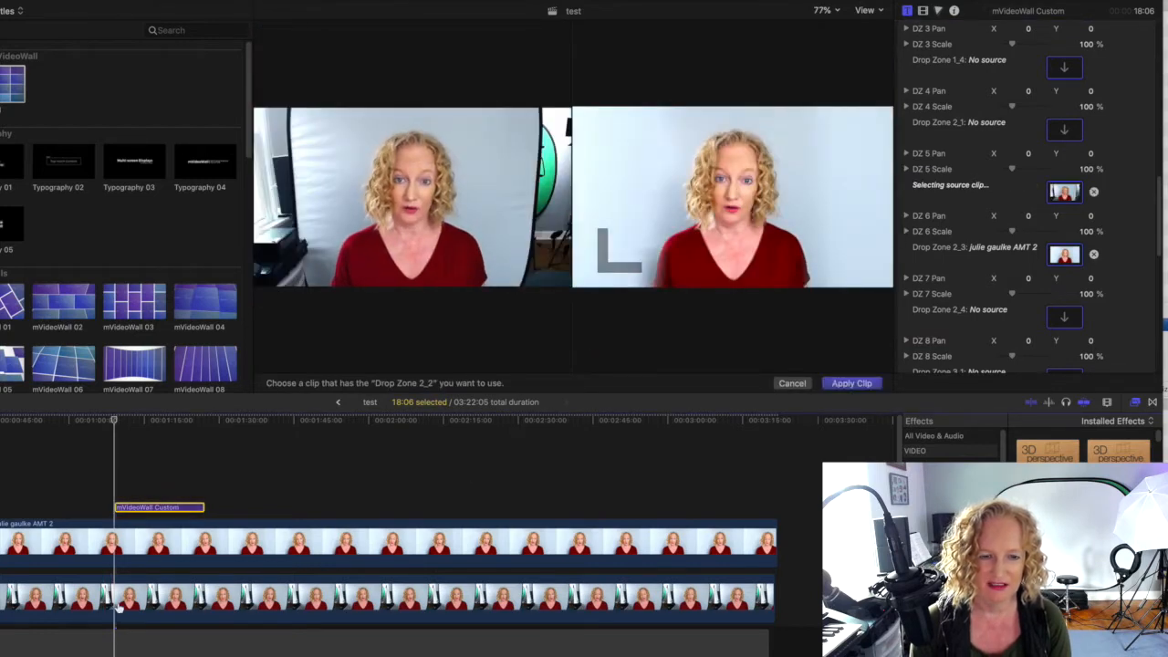
{"action": "left_click", "coordinate": [851, 384]}
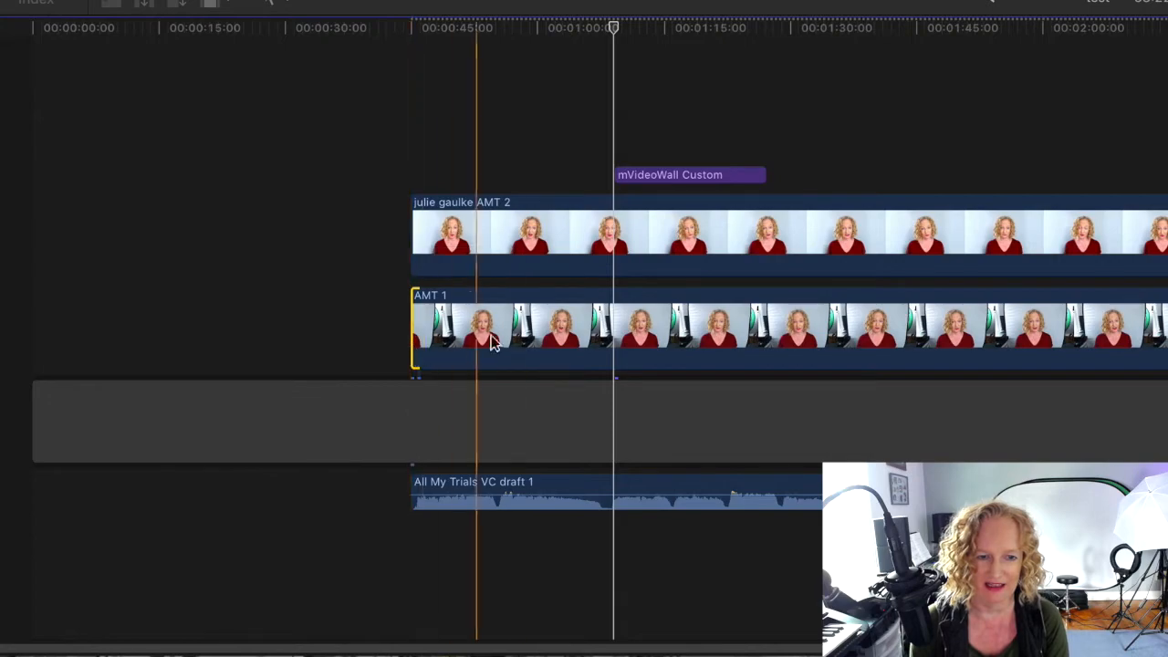
Step: Turn the AMT 1 take into a compound clip with its default name
{"action": "right_click", "coordinate": [493, 343]}
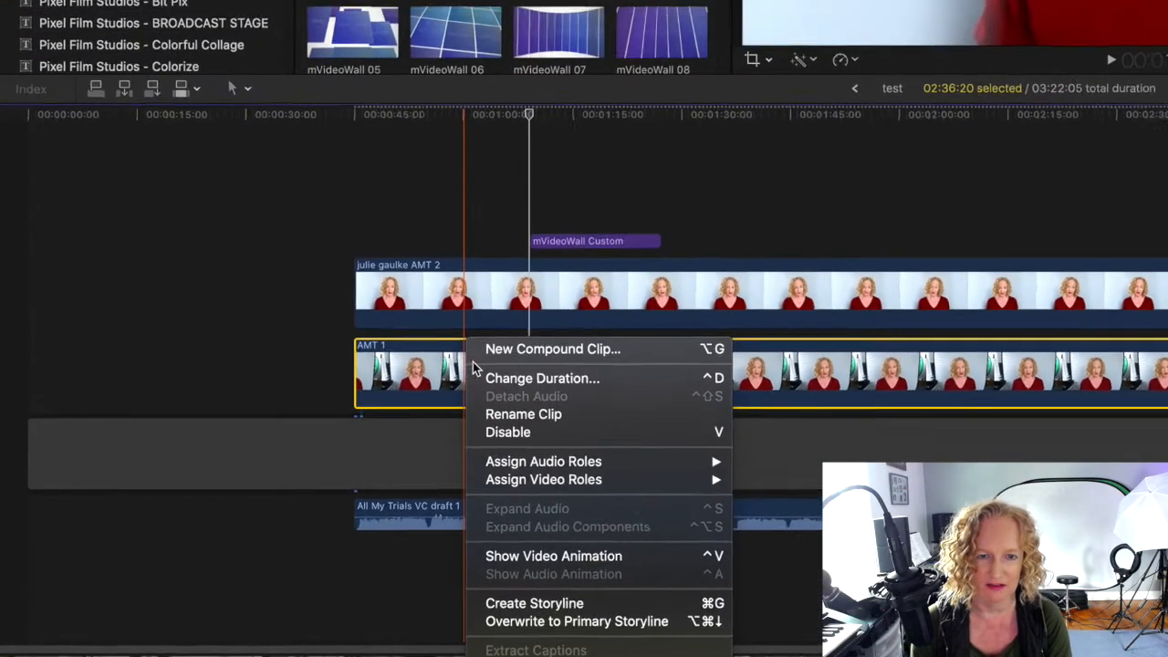
{"action": "left_click", "coordinate": [551, 349]}
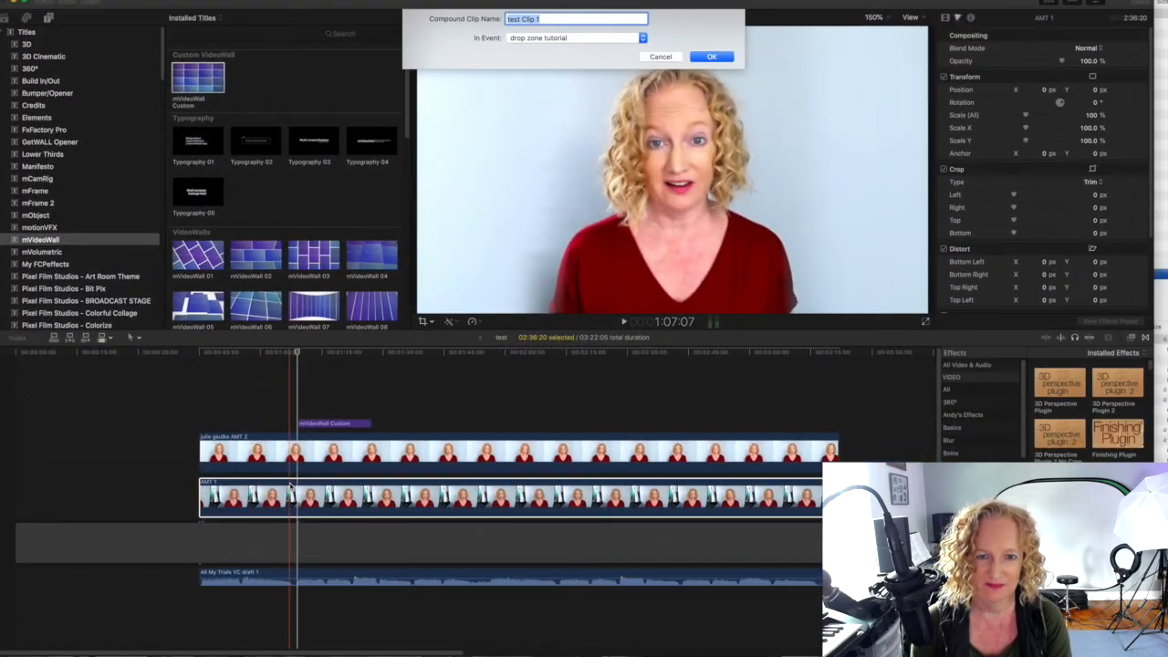
{"action": "left_click", "coordinate": [712, 55]}
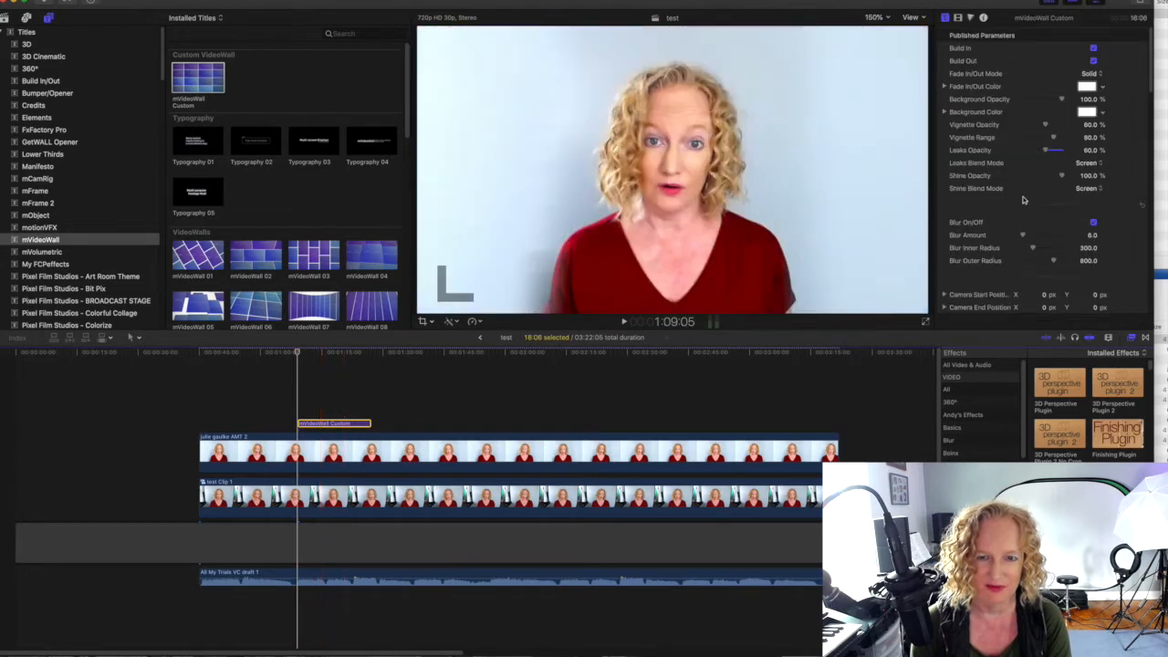
Step: Set the AMT 1 compound clip as Drop Zone 2,2's source in the Inspector
{"action": "scroll", "scroll_direction": "down", "scroll_amount": 3}
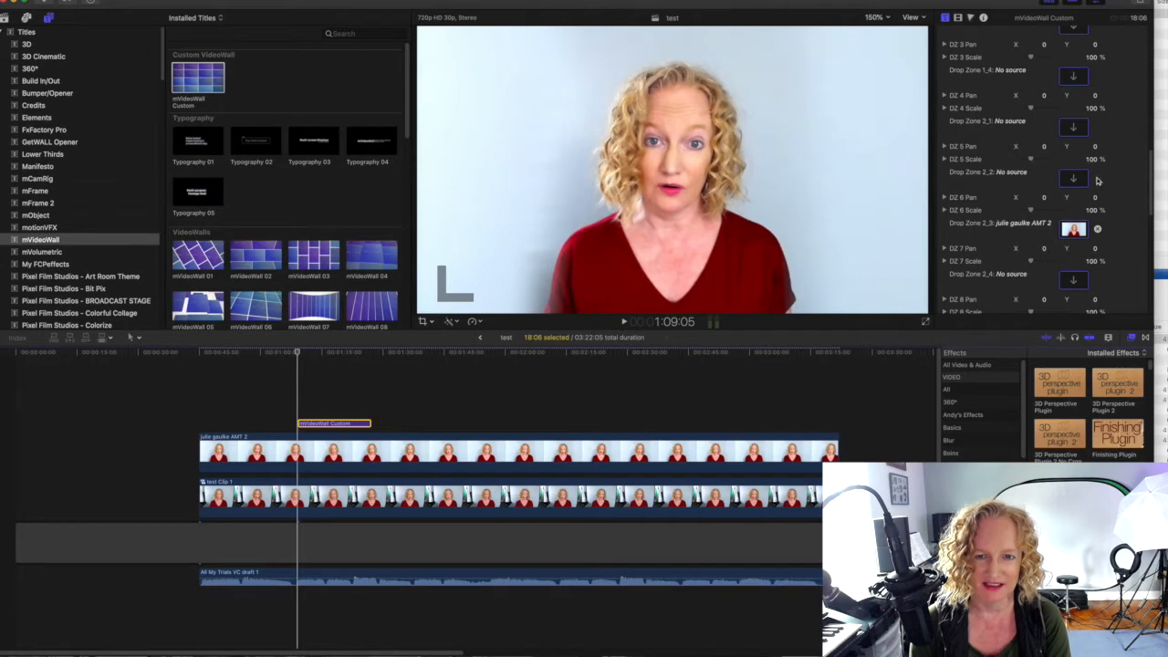
{"action": "left_click", "coordinate": [1074, 179]}
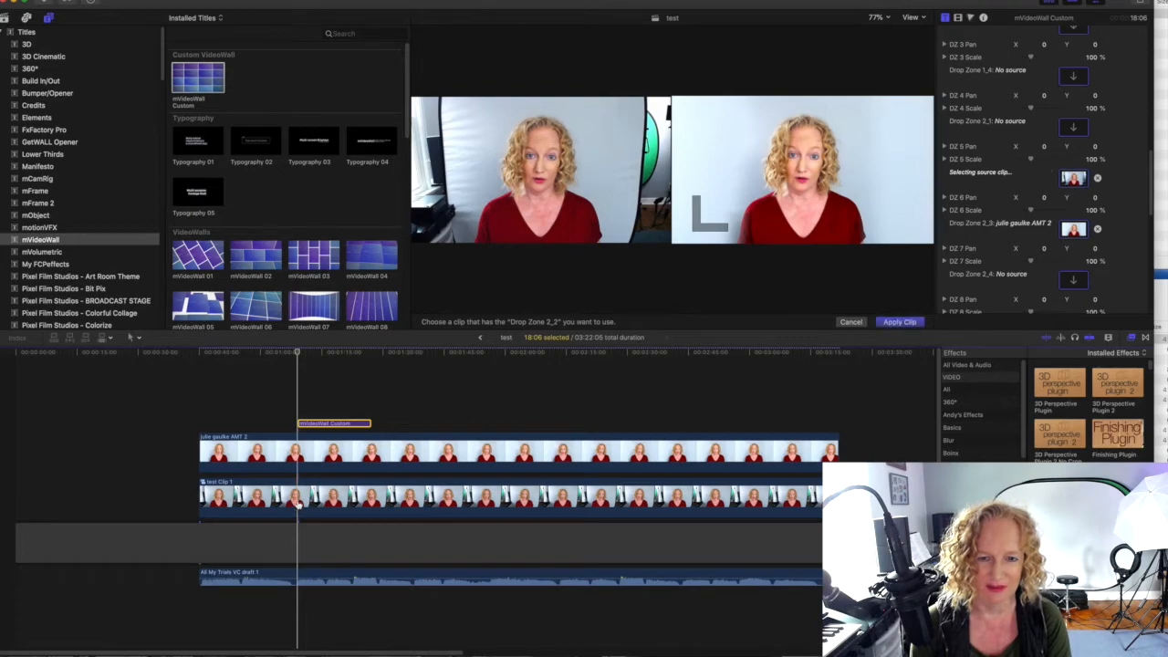
{"action": "left_click", "coordinate": [898, 322]}
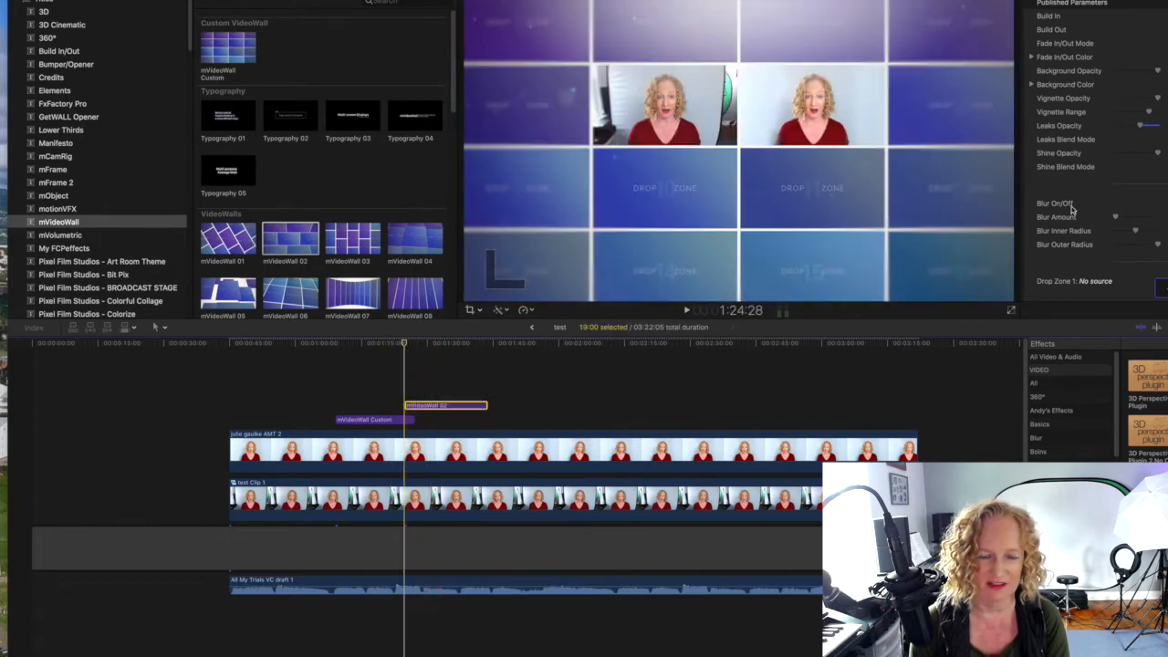
Step: Set Drop Zone 6 of the Video Wall to the AMT 2 take and apply it
{"action": "scroll", "scroll_direction": "down", "scroll_amount": 3}
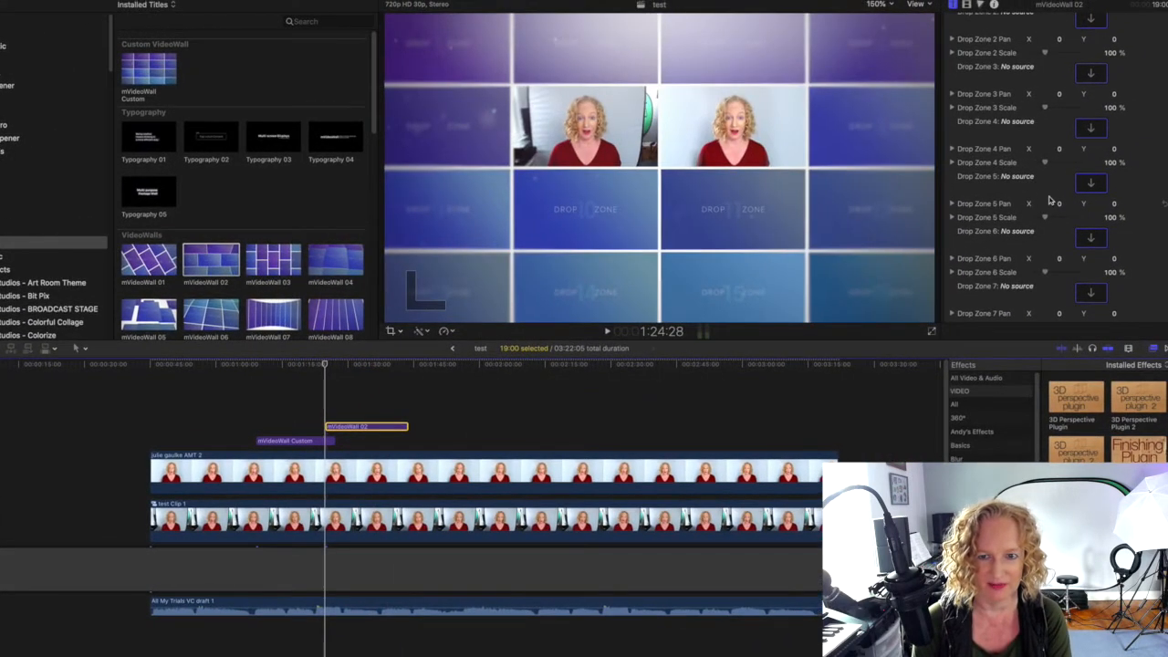
{"action": "scroll", "scroll_direction": "down", "scroll_amount": 3}
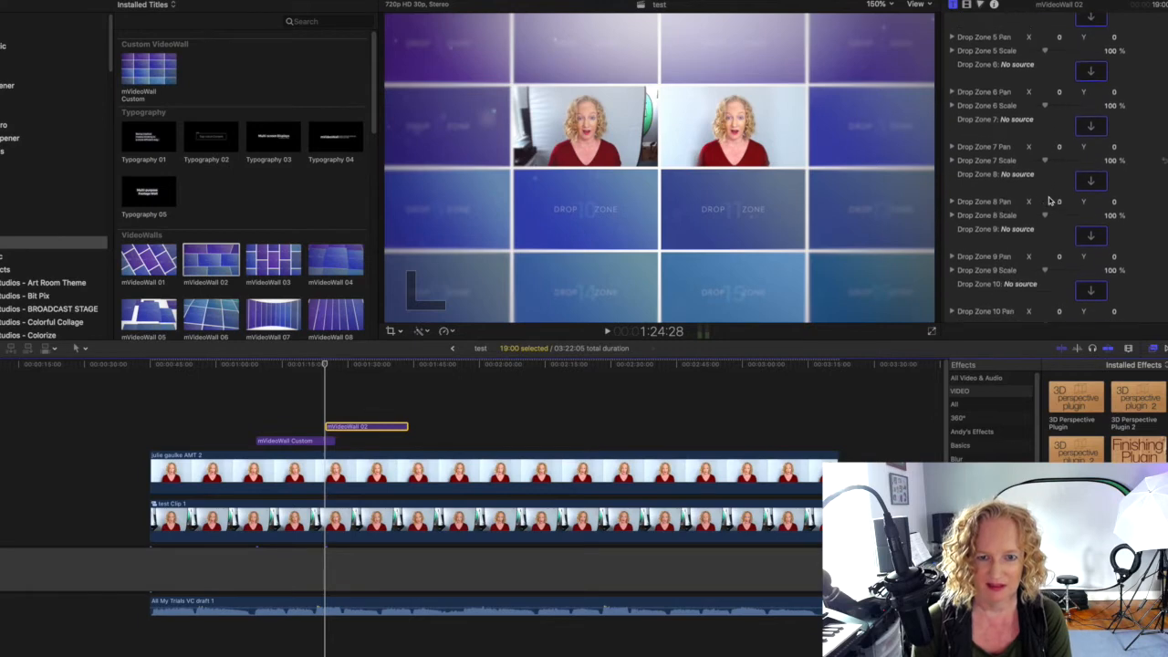
{"action": "left_click", "coordinate": [1092, 179]}
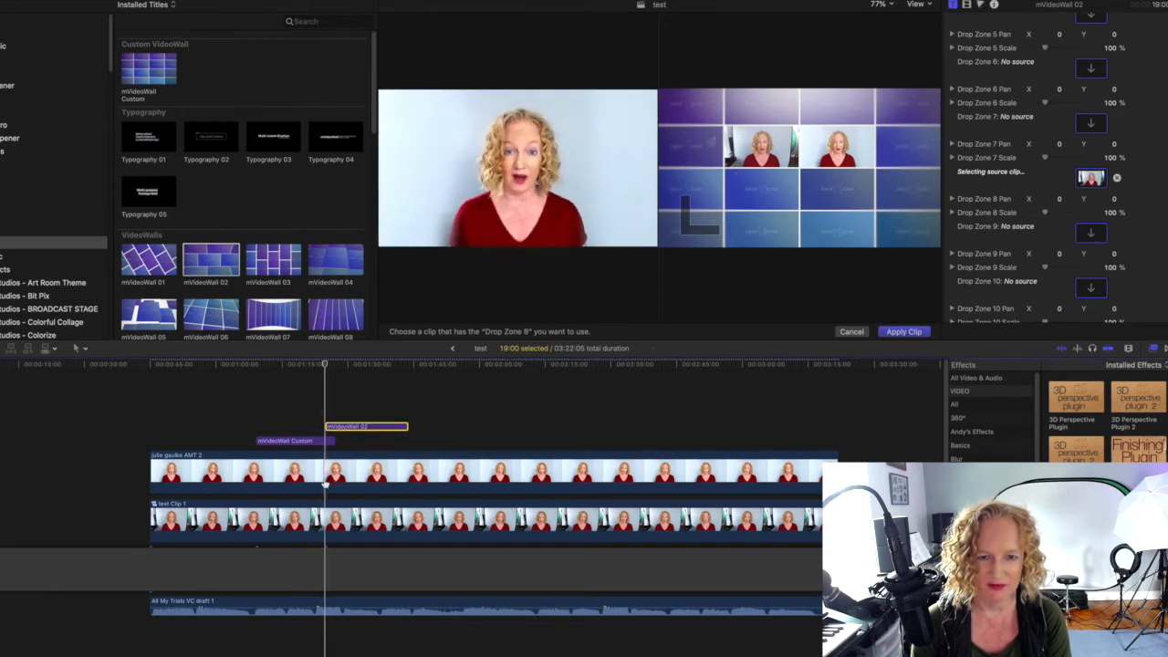
{"action": "left_click", "coordinate": [902, 332]}
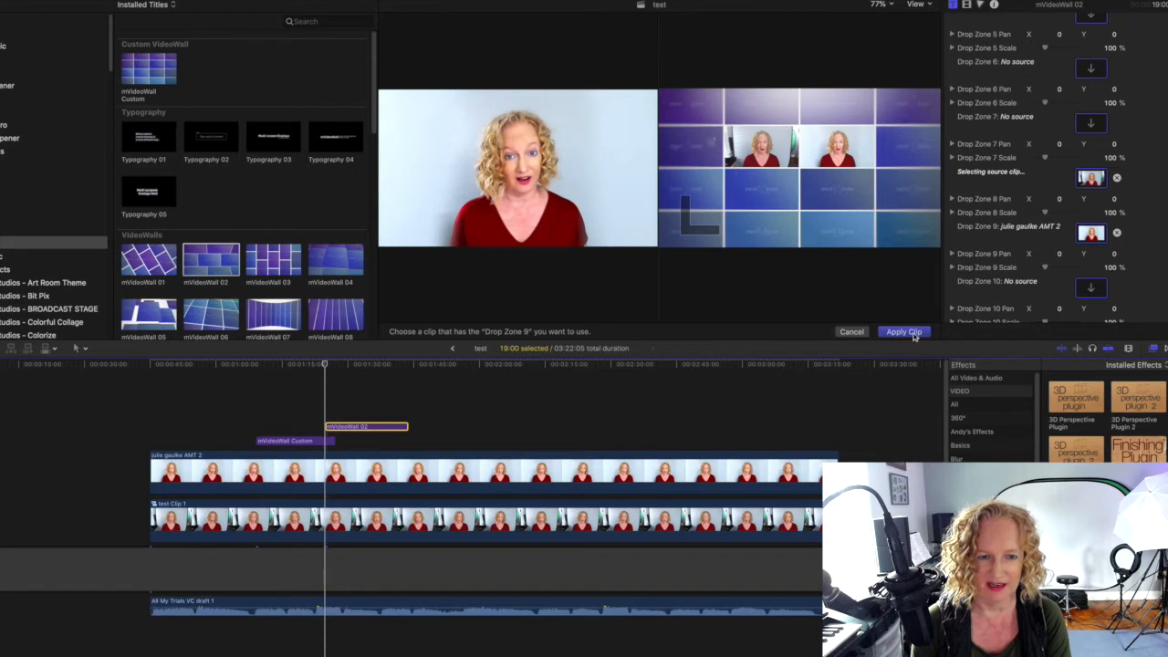